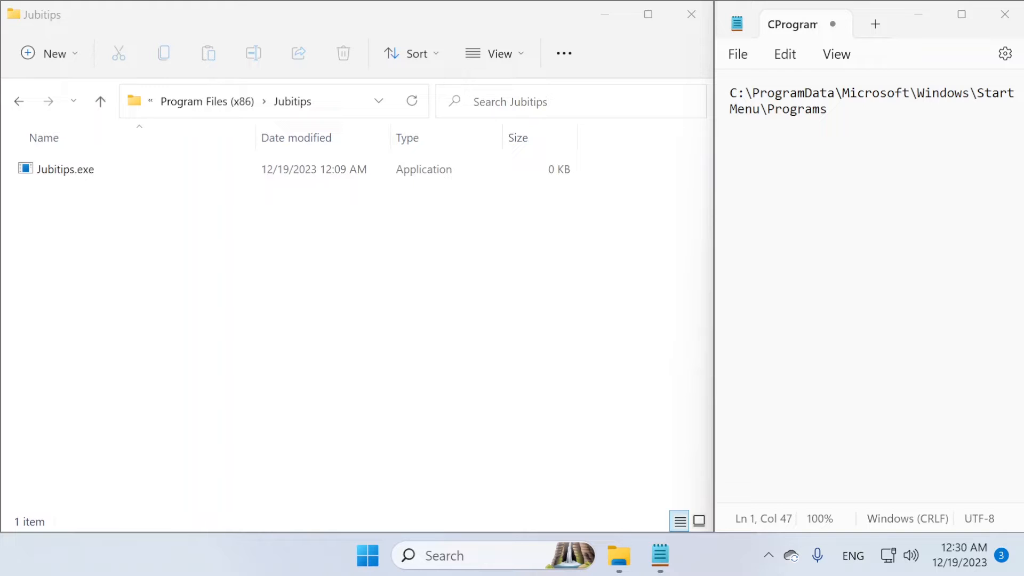
Select Jubitips.exe and confirm a Start search for 'jubitips' finds no app yet.
click(65, 170)
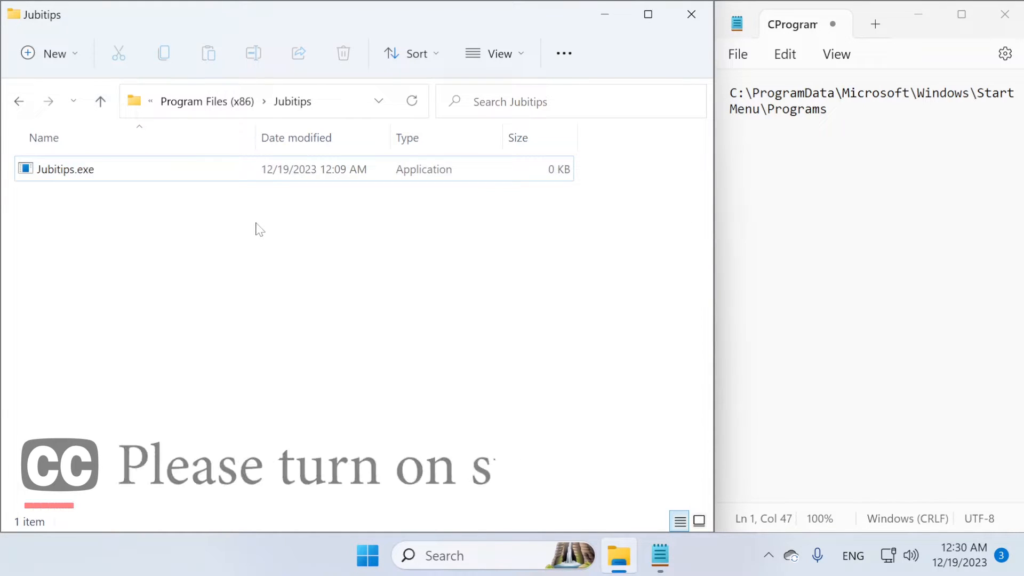
click(65, 170)
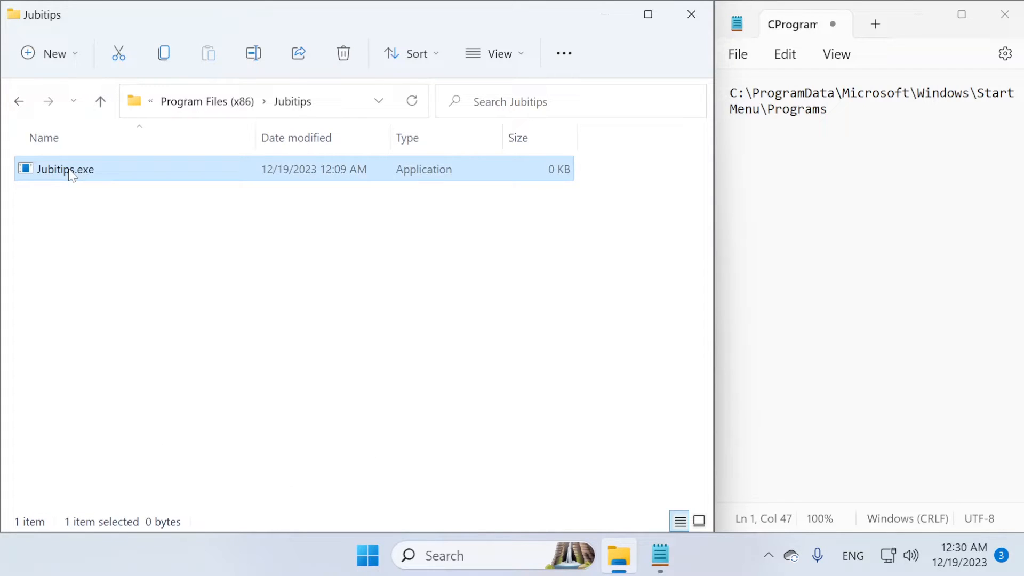
mouse_move(83, 190)
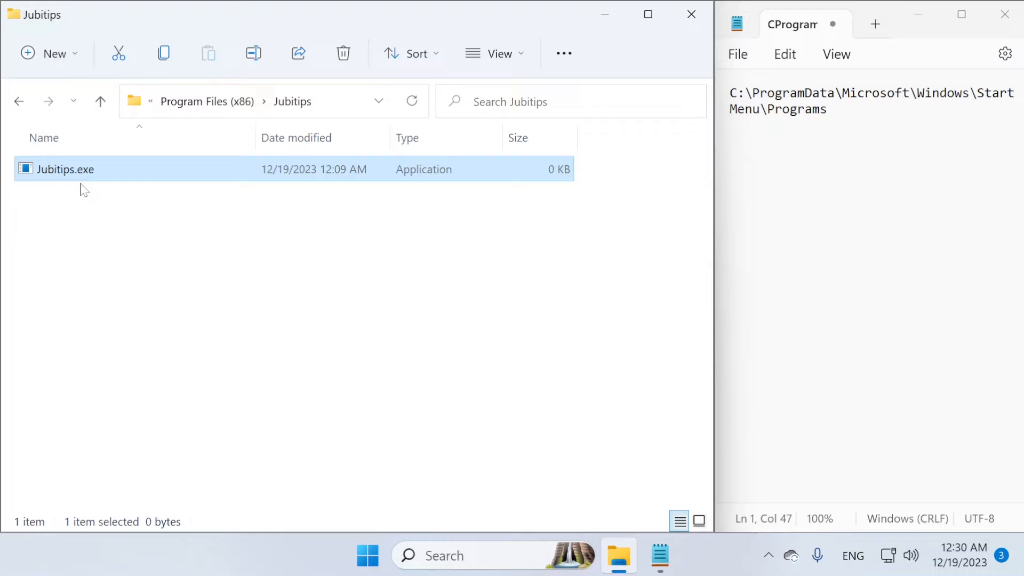
mouse_move(86, 176)
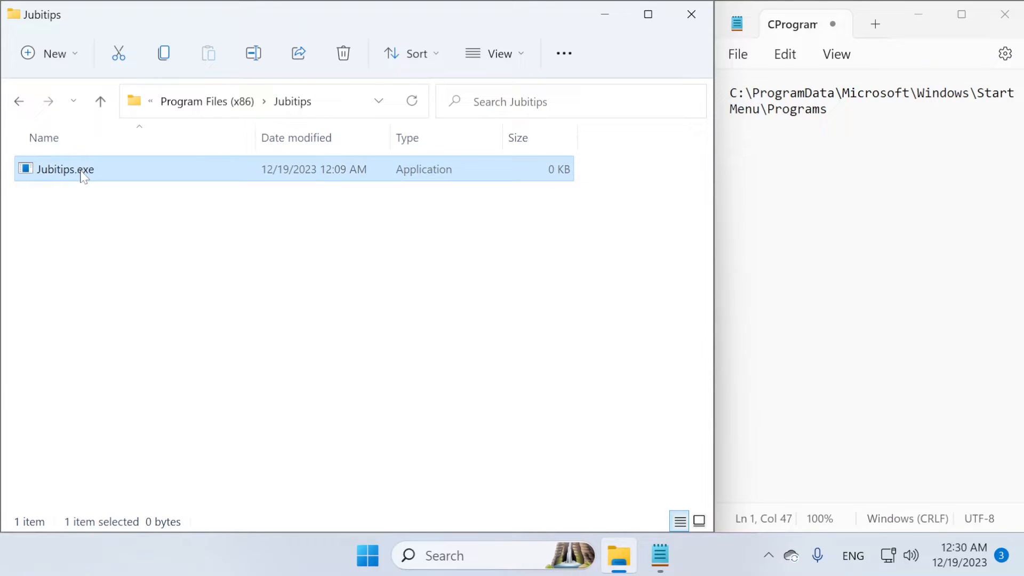
click(327, 107)
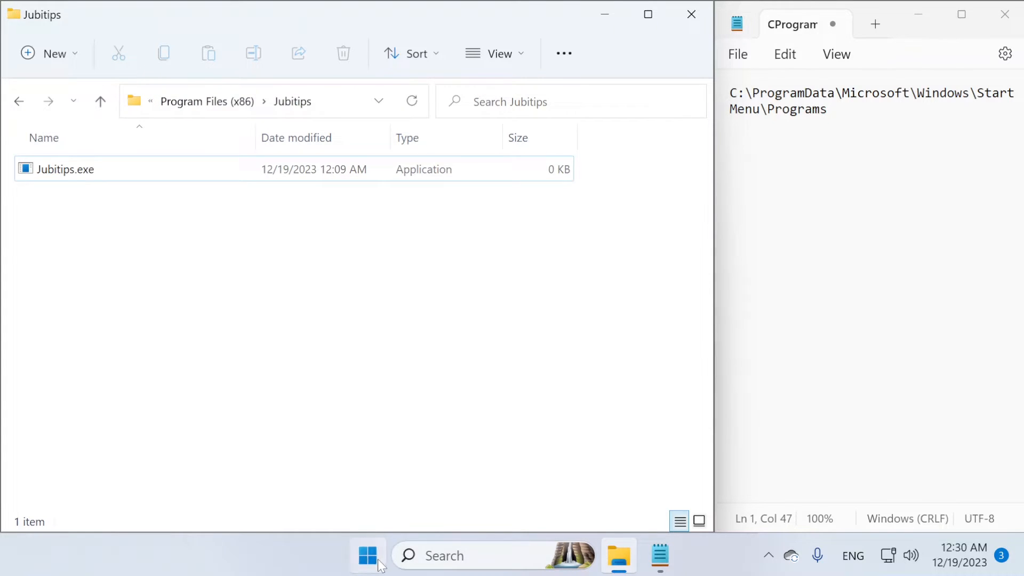
click(368, 556)
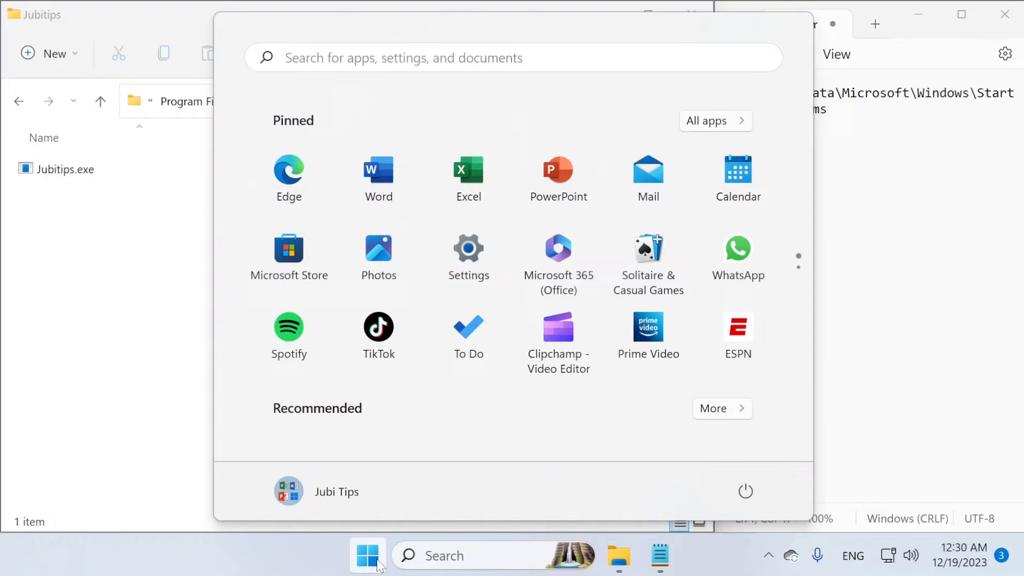
text(jubitips)
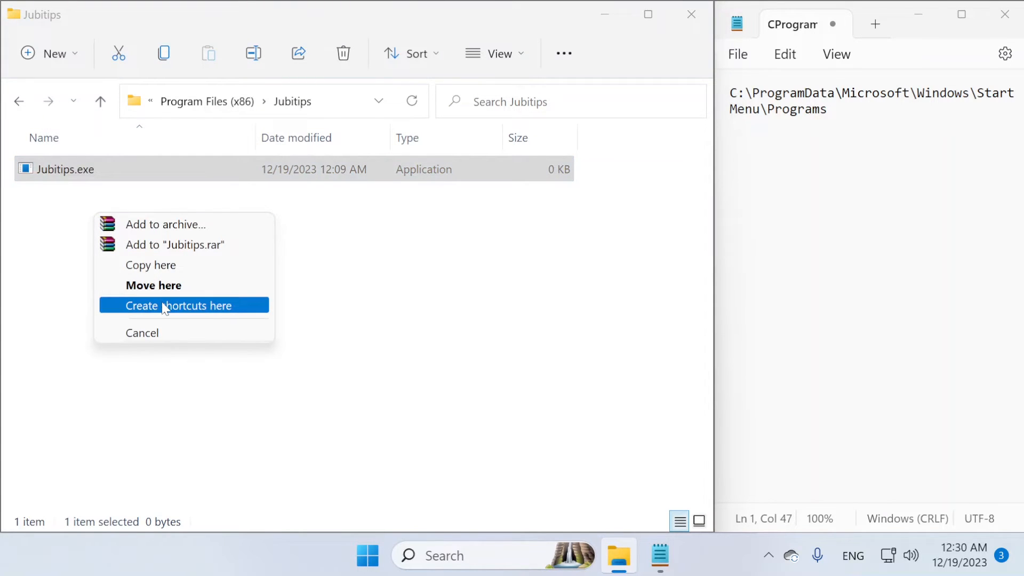
Create a shortcut to Jubitips.exe, accepting the desktop as its location.
click(185, 306)
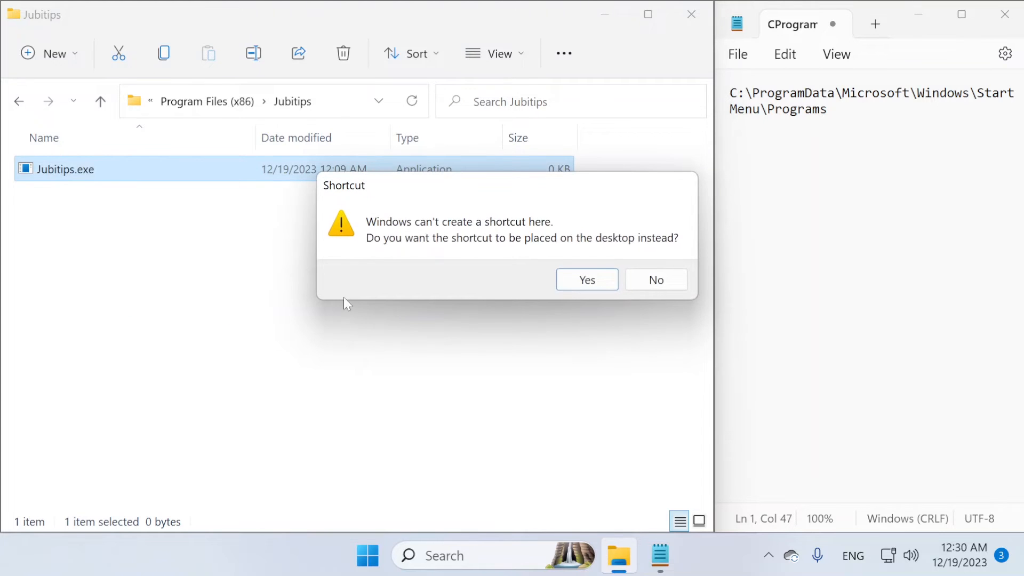
mouse_move(519, 282)
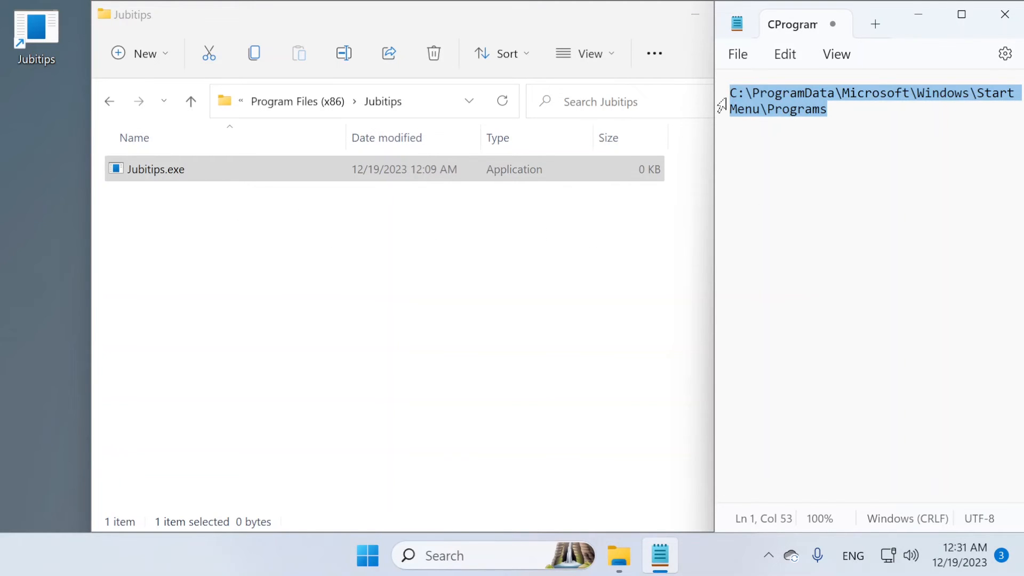
Run C:\ProgramData\Microsoft\Windows\Start Menu\Programs to open that folder.
key(Win+r)
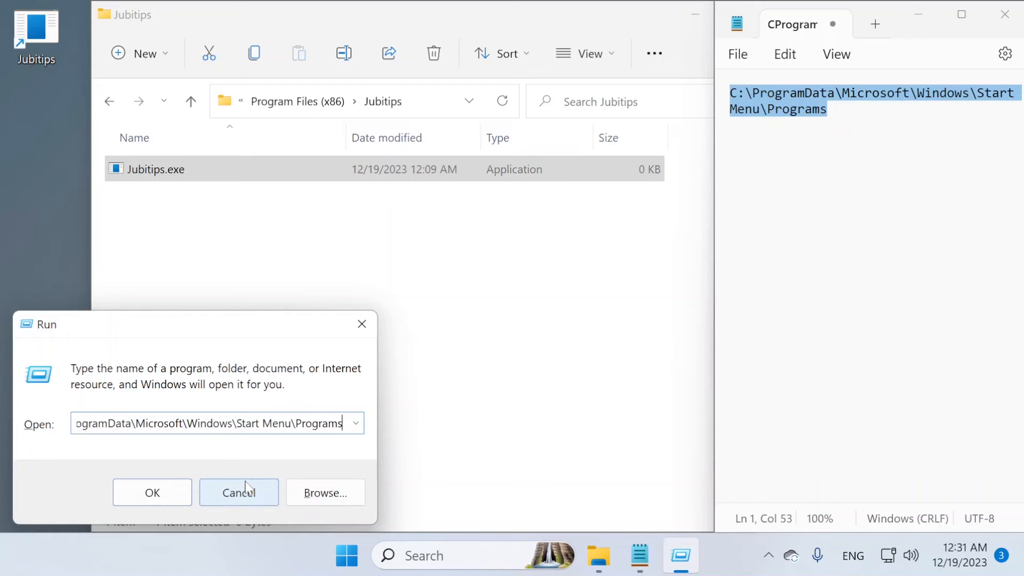
click(238, 492)
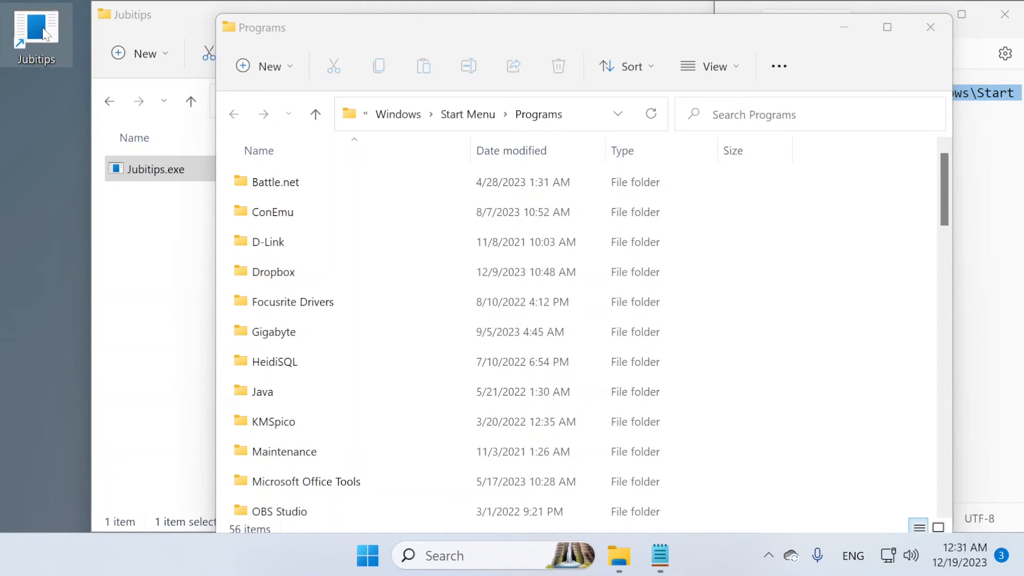
Move the desktop Jubitips shortcut into Start Menu Programs with administrator permission.
drag(36, 34, 804, 287)
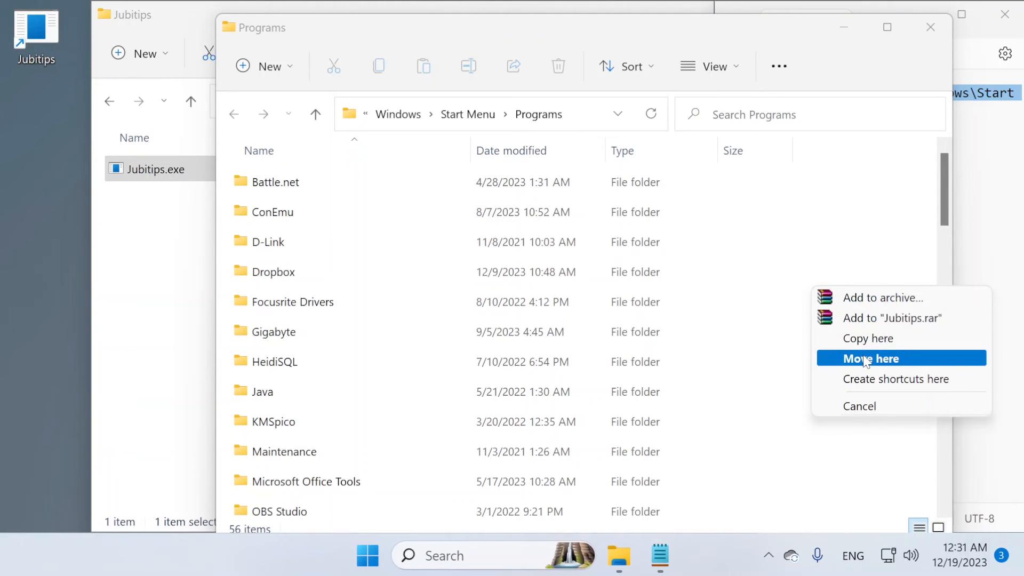
click(872, 359)
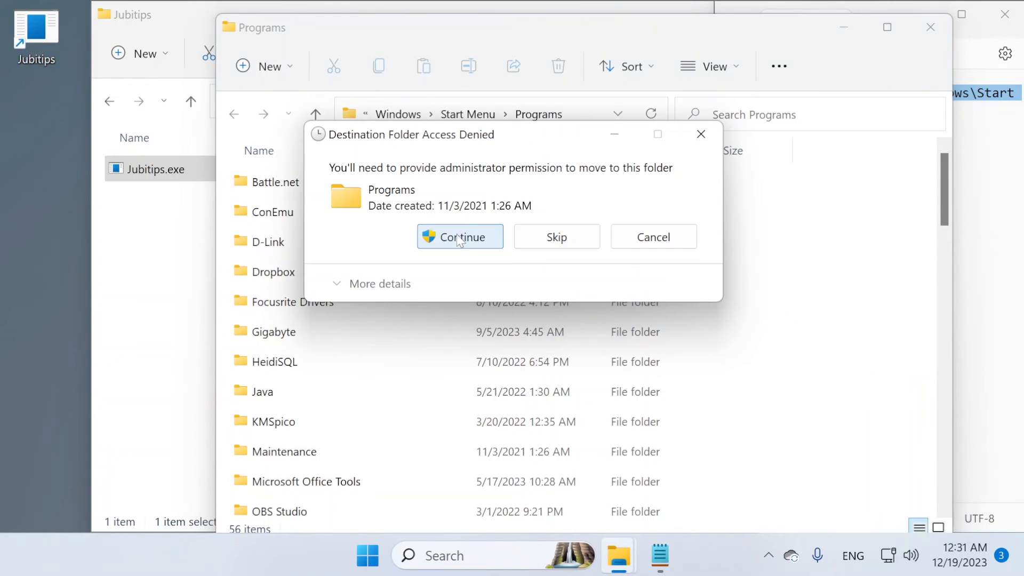
click(460, 236)
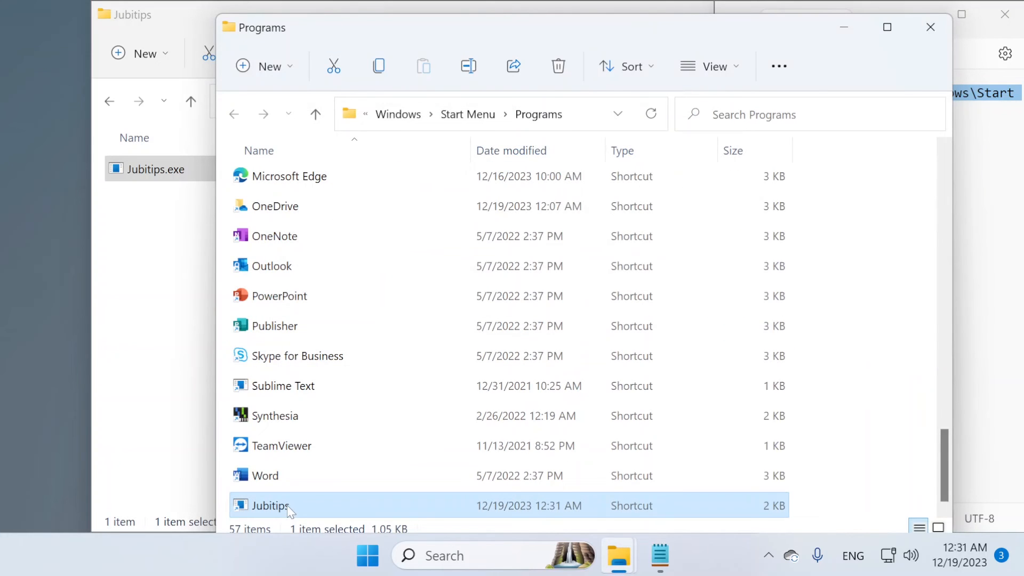
mouse_move(476, 366)
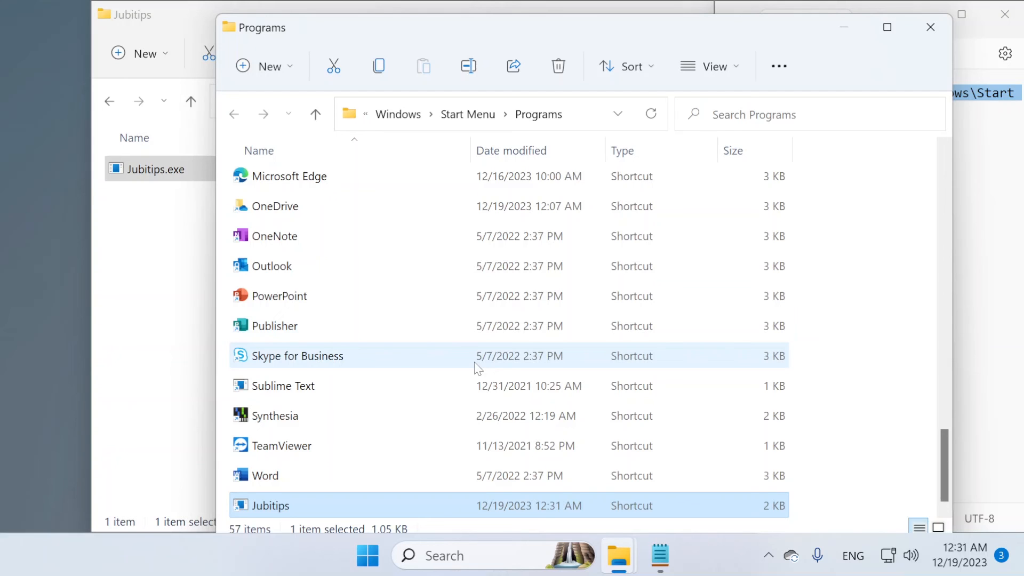
Verify a Start search for 'jubitips' now lists the Jubitips app.
click(367, 556)
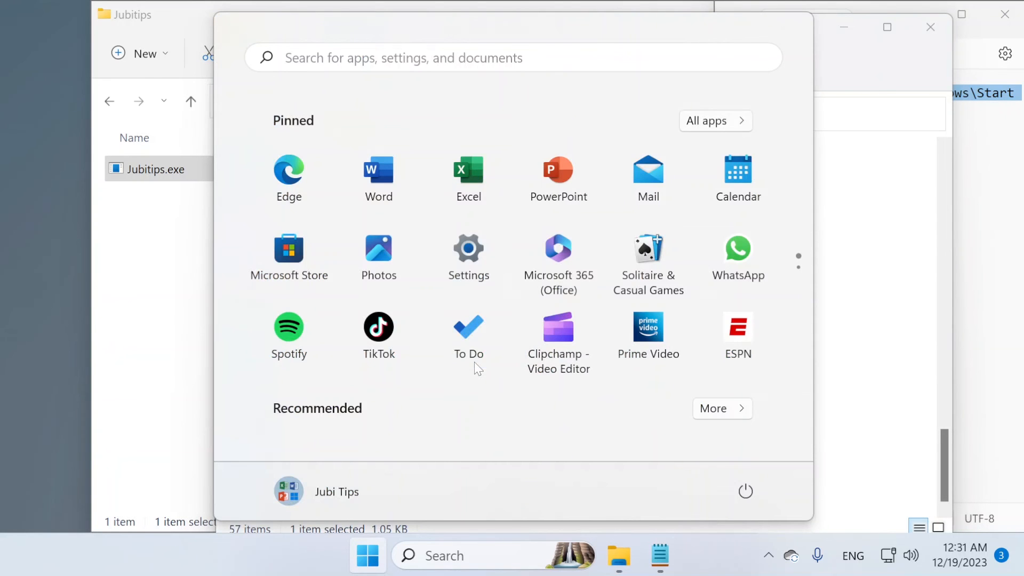
text(jubitips)
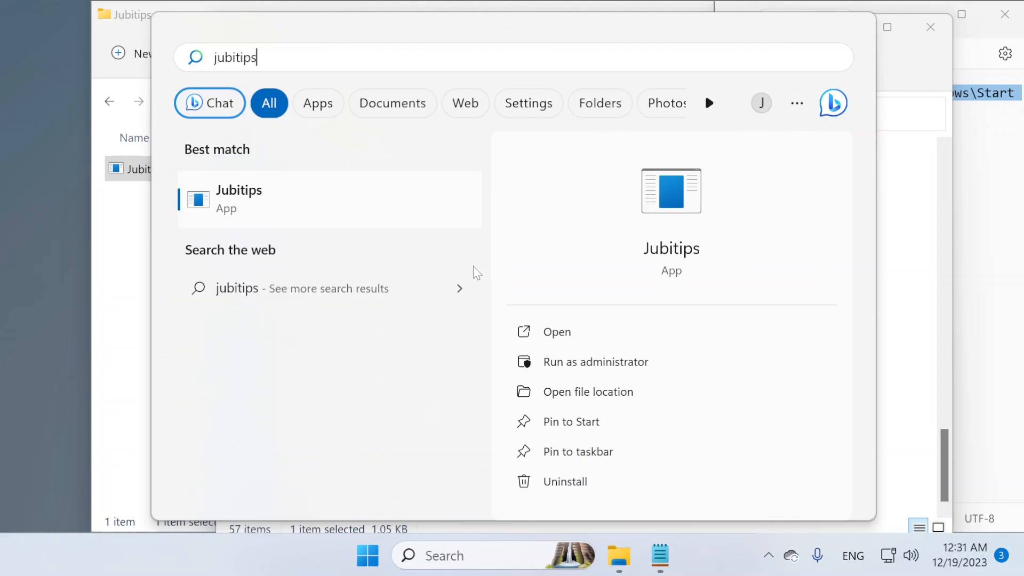